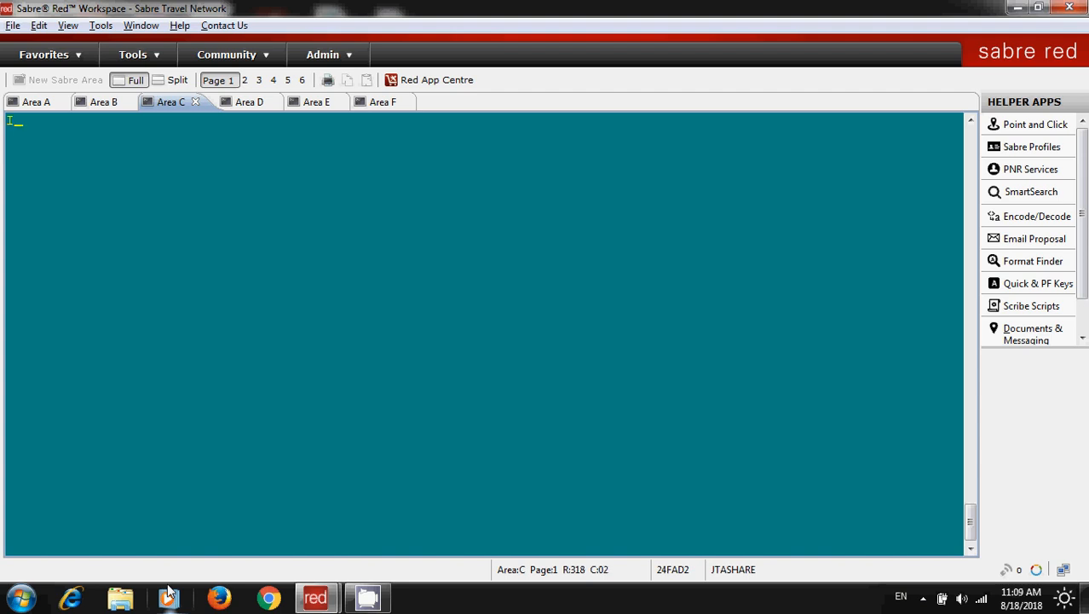
# Ignore the record with IGD and compose the Universal STAR request N*/AL KSA
pyautogui.write('IGD')
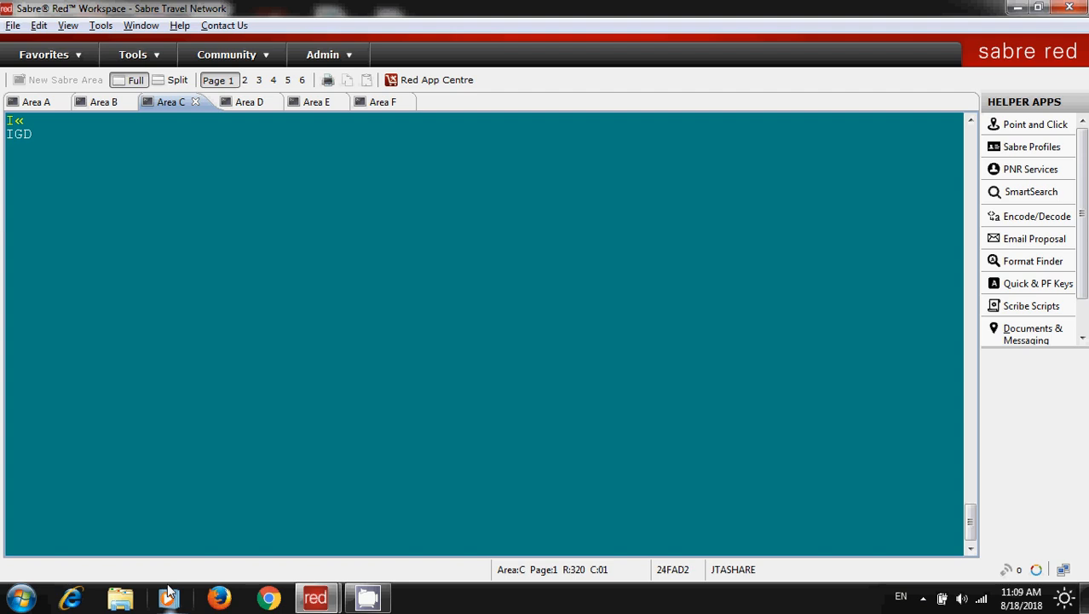
pyautogui.write('N*')
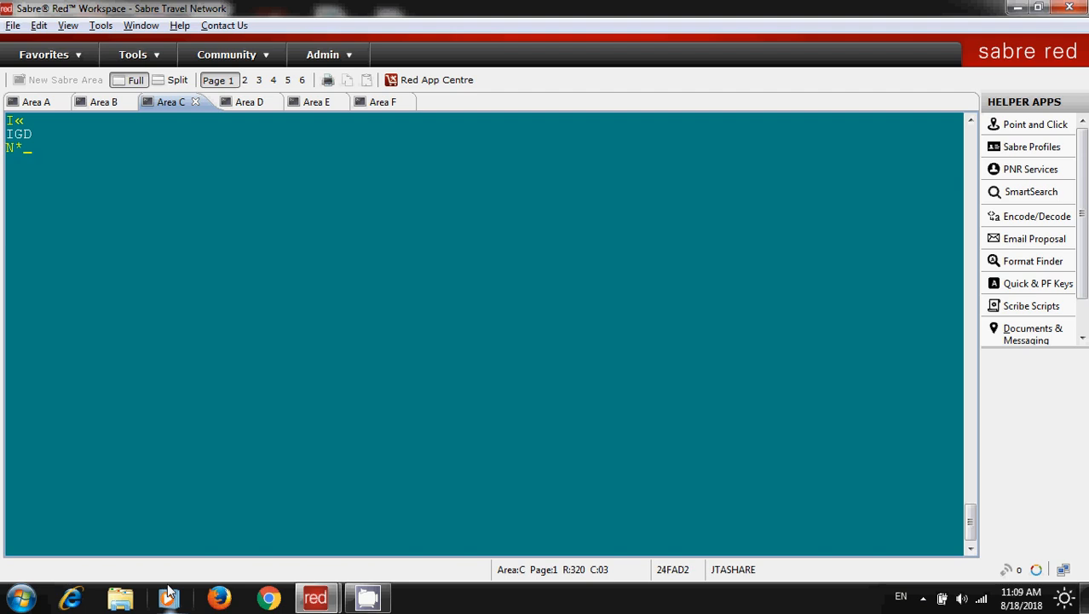
pyautogui.write('/AL')
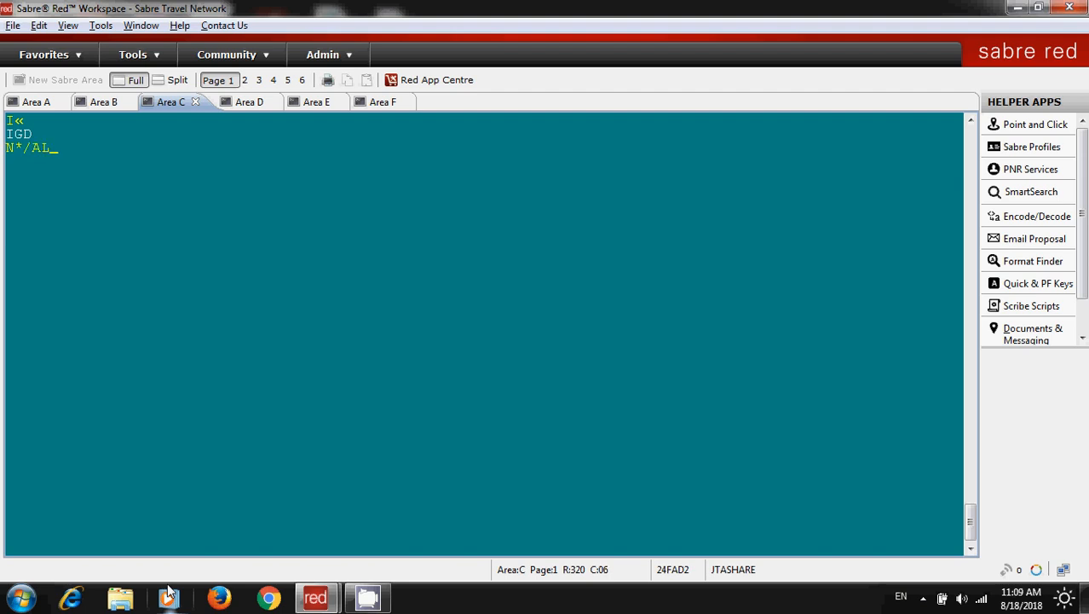
pyautogui.write('KSA')
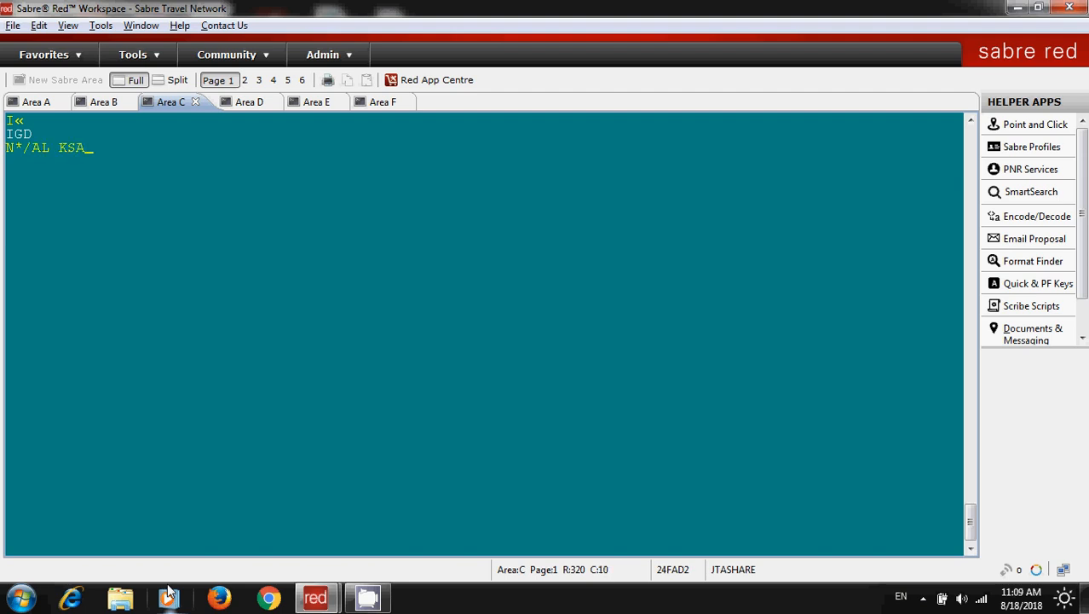
# Send N*/AL KSA to list airline telephone numbers for Jeddah, Riyadh and Dammam
pyautogui.press('Enter')
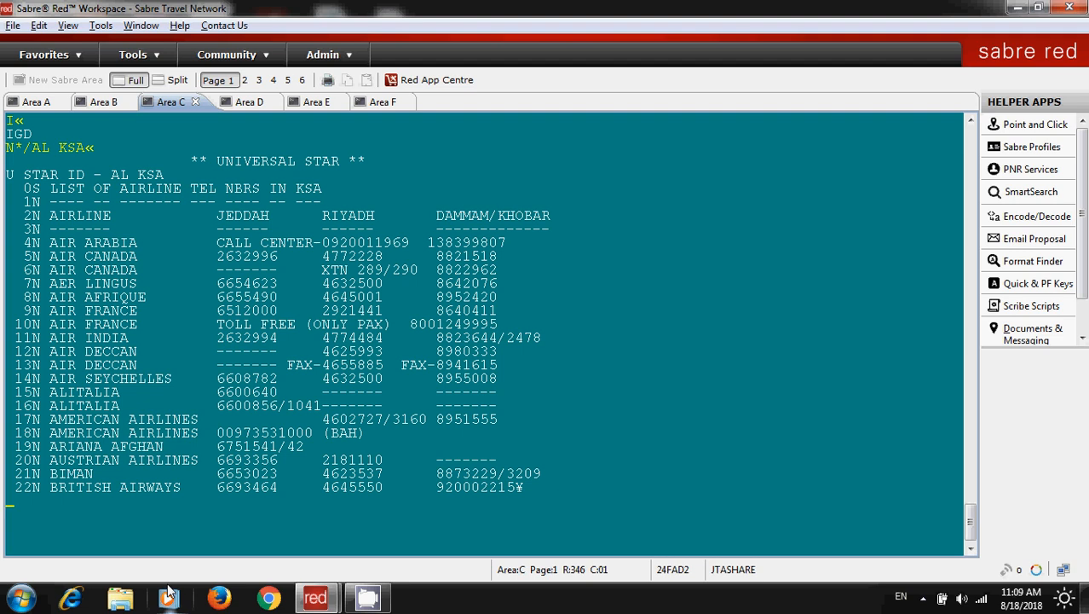
# Page down the KSA list to entries 73-97, Lufthansa through Royal Brunei
pyautogui.write('M')
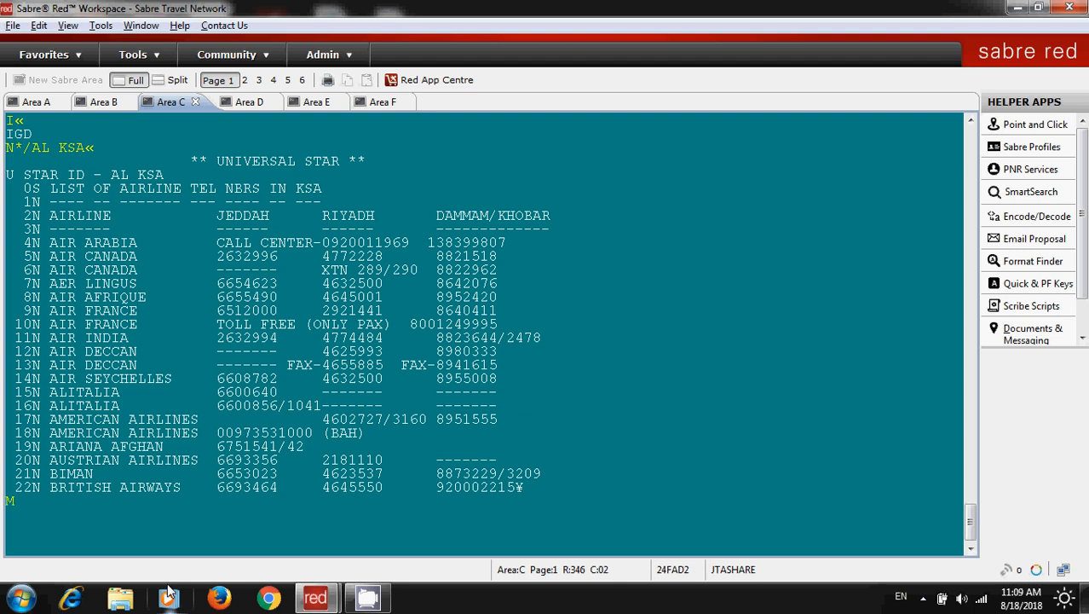
pyautogui.scroll(-3)
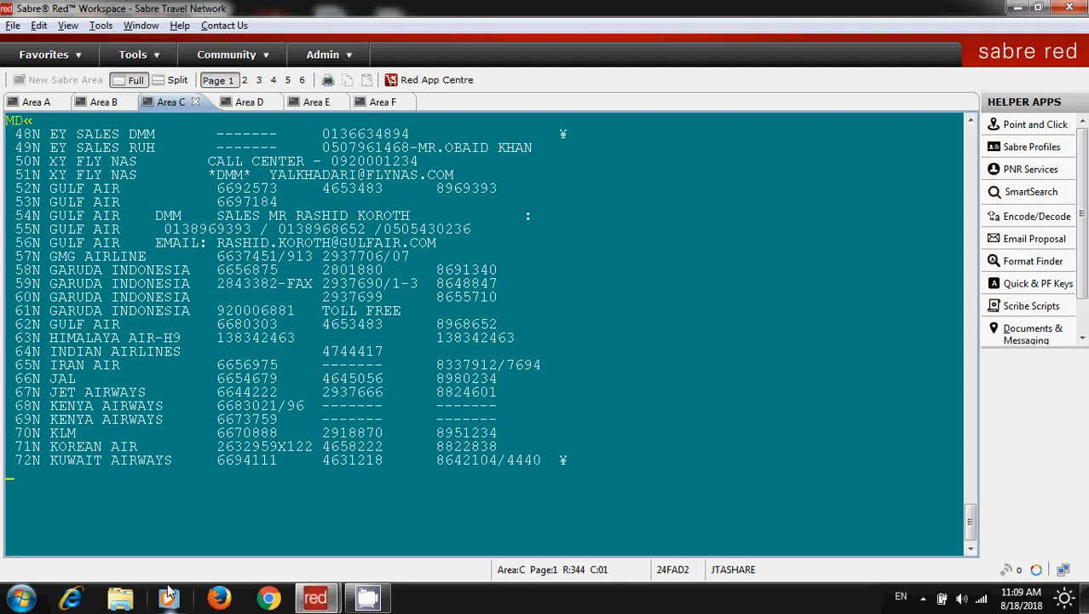
pyautogui.scroll(-3)
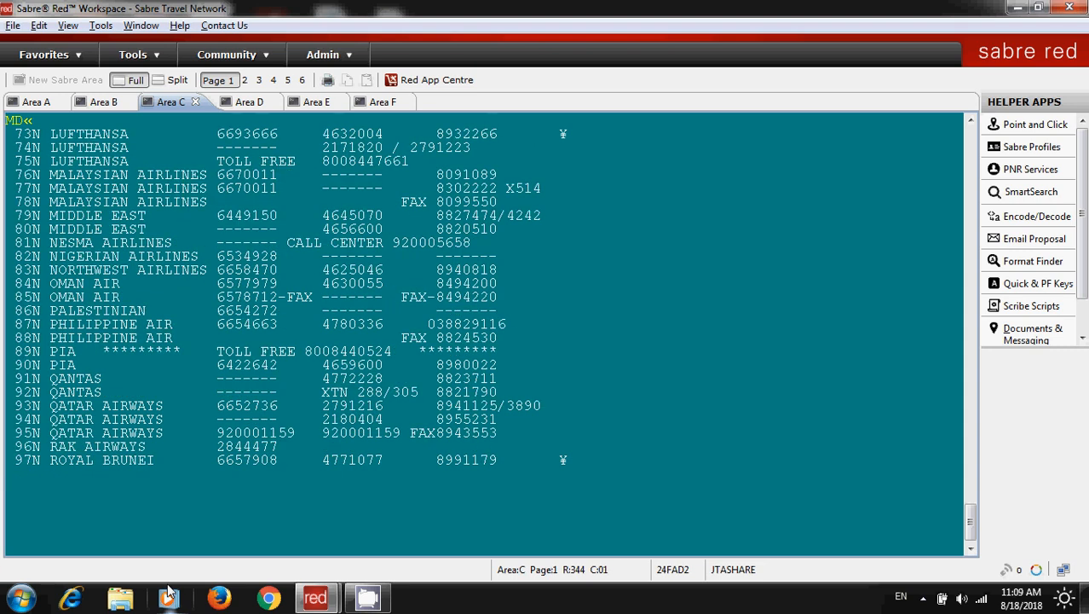